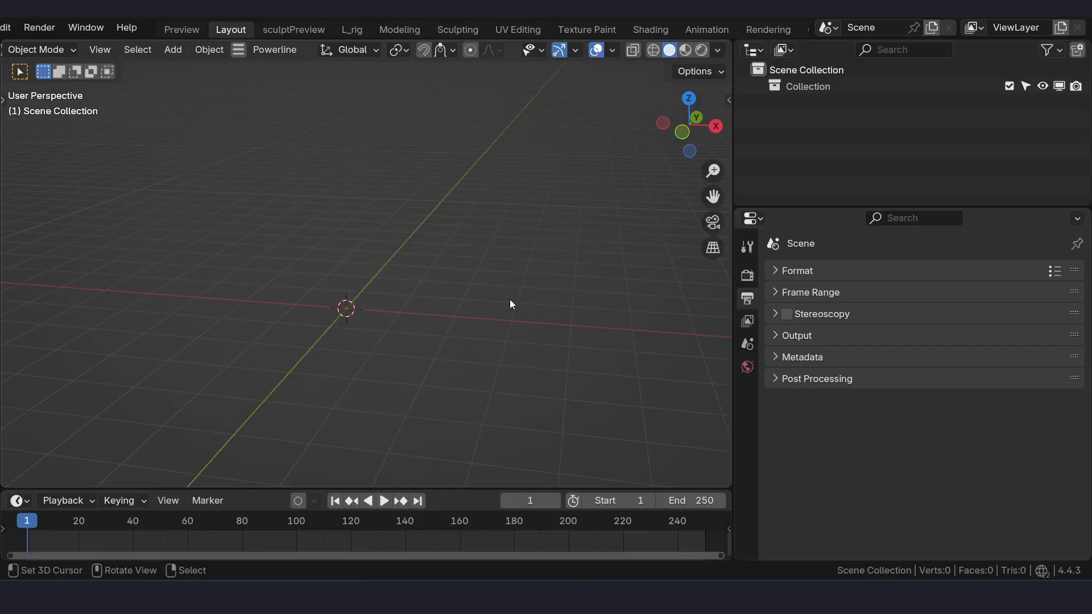
mouse_move(451, 249)
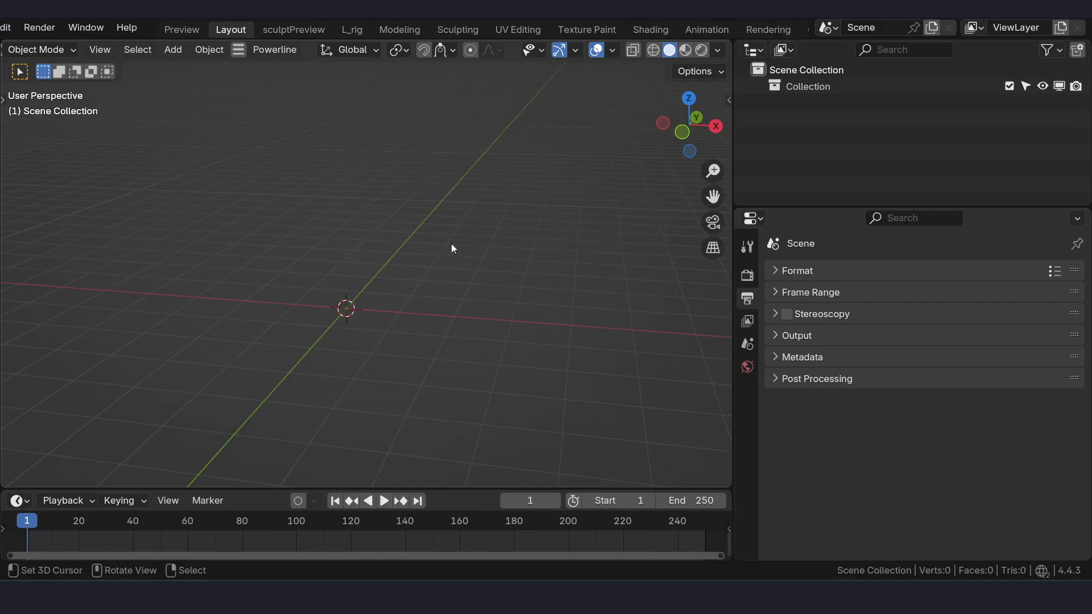
mouse_move(406, 259)
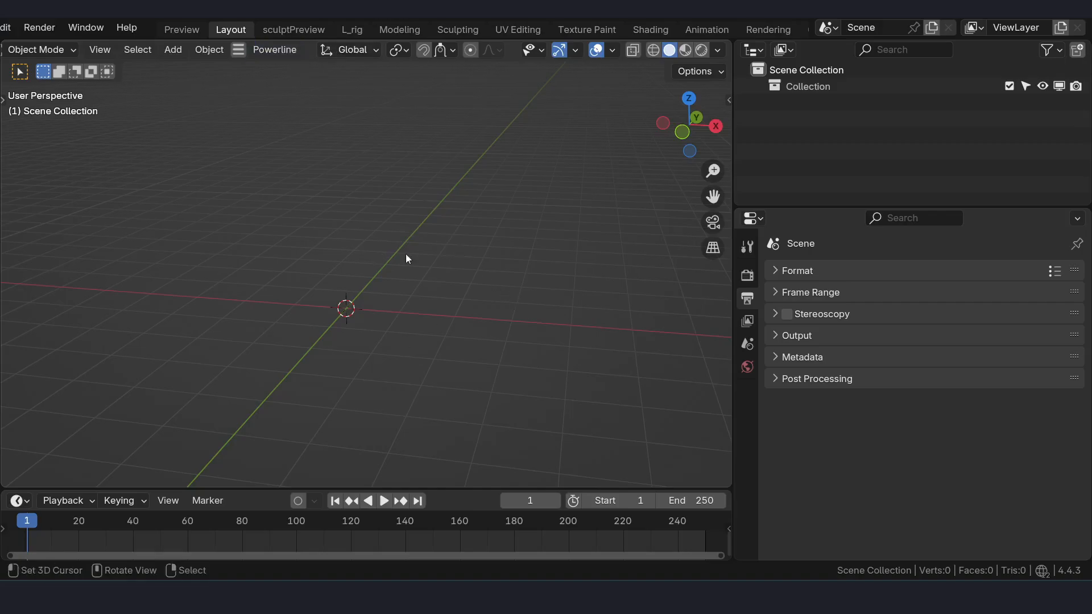
mouse_move(471, 147)
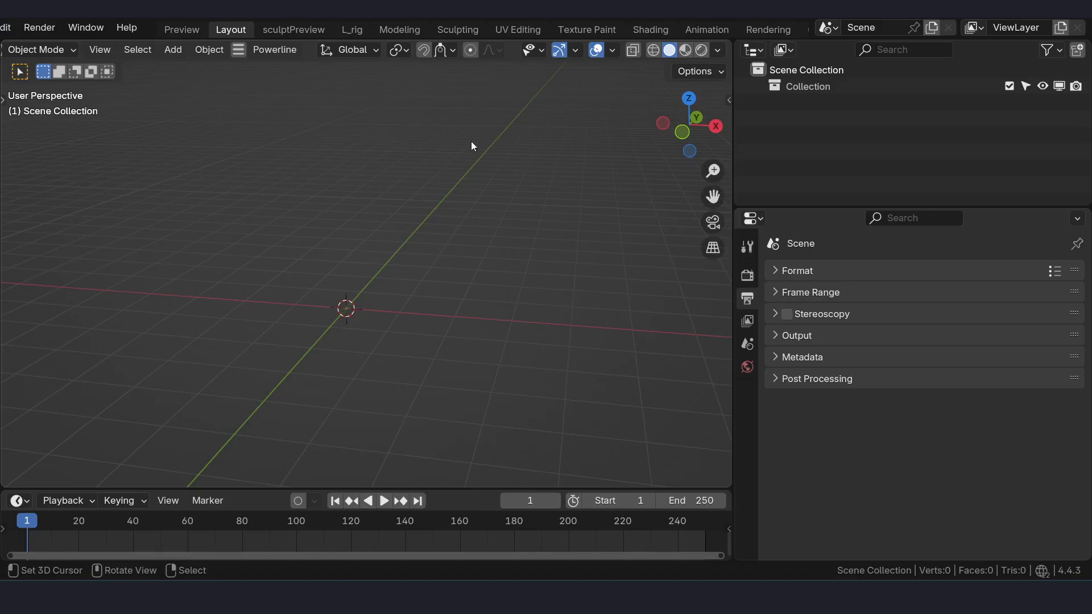
mouse_move(274, 48)
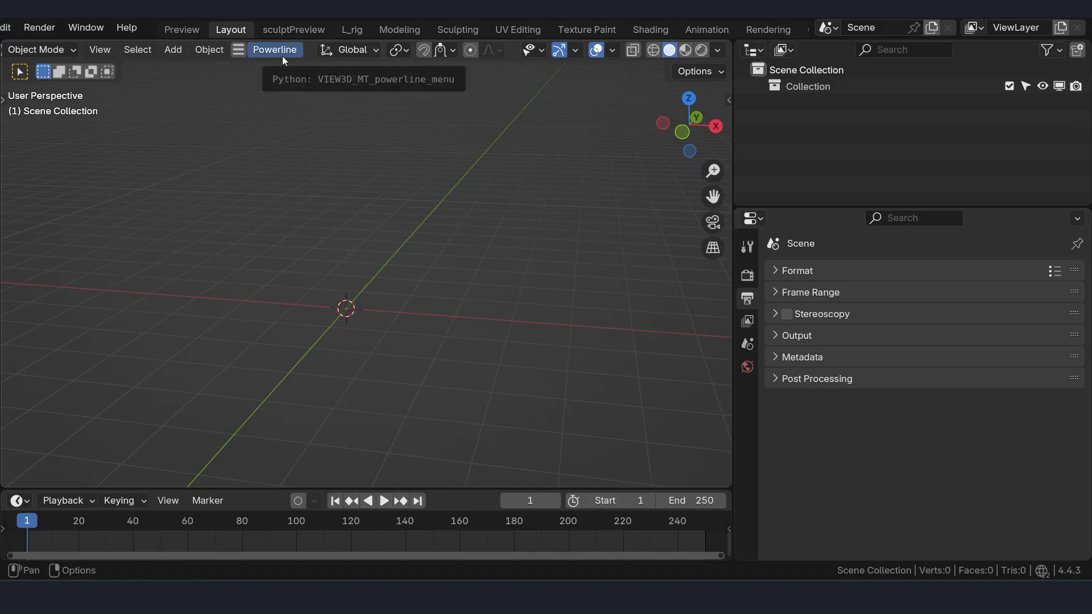
mouse_move(291, 75)
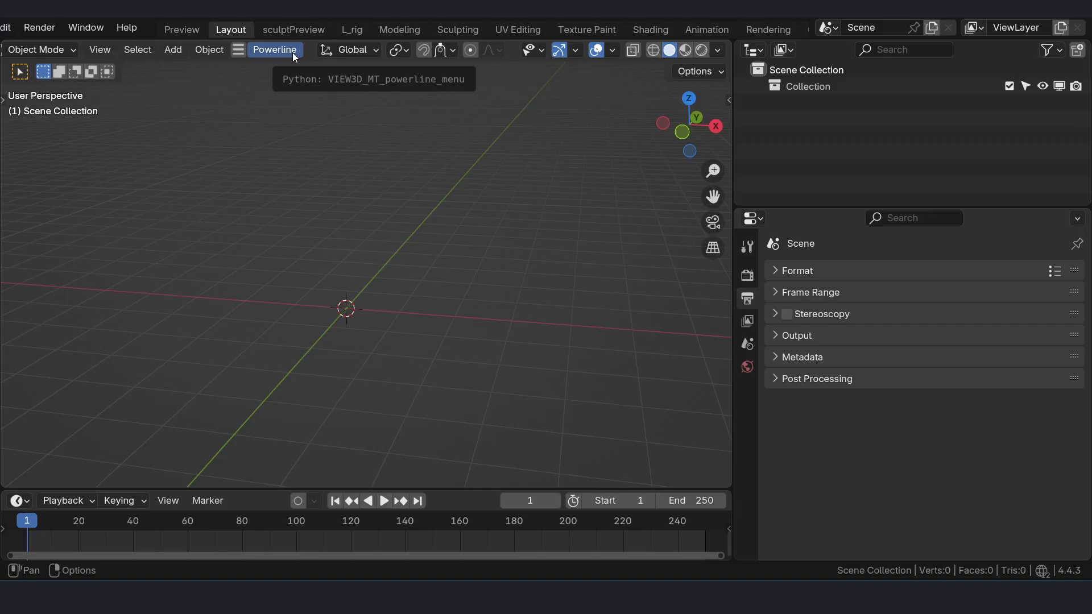
Review the Mesh Data Transfer add-on page before loading the rig file
left_click(274, 49)
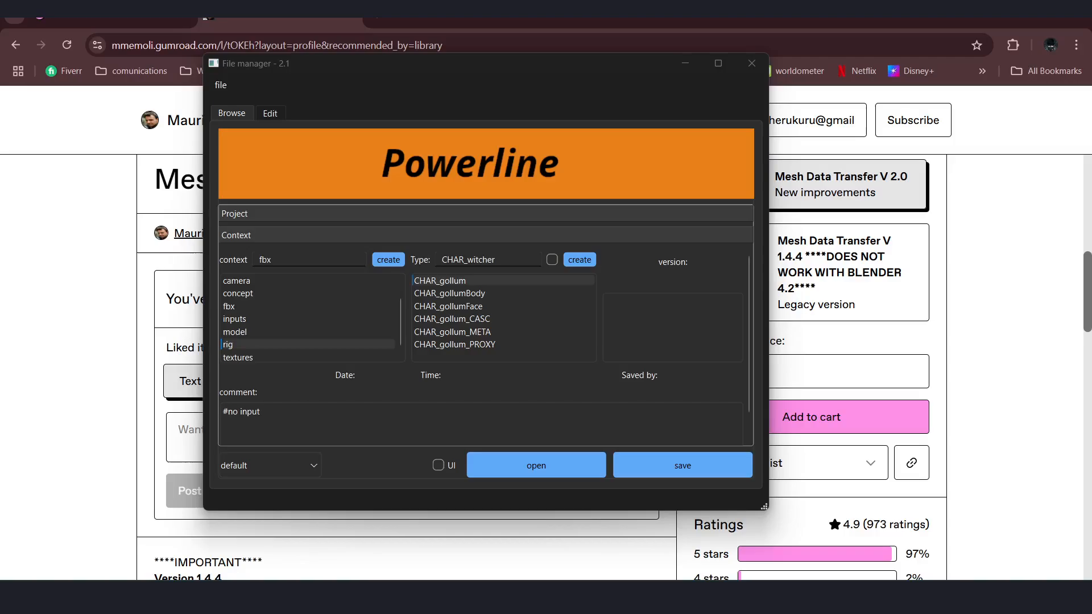
left_click(751, 64)
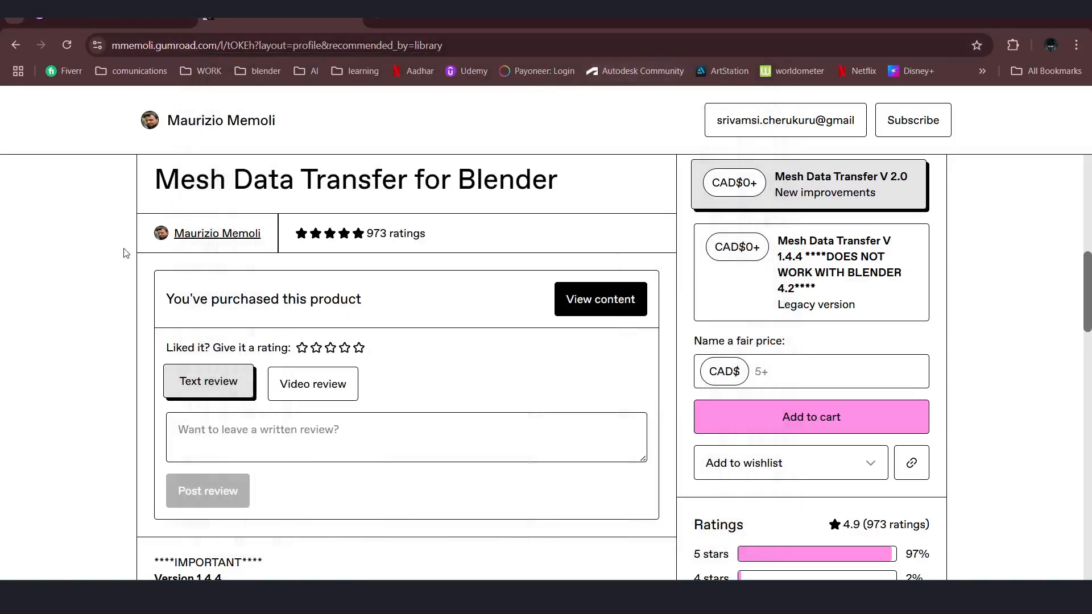
mouse_move(565, 200)
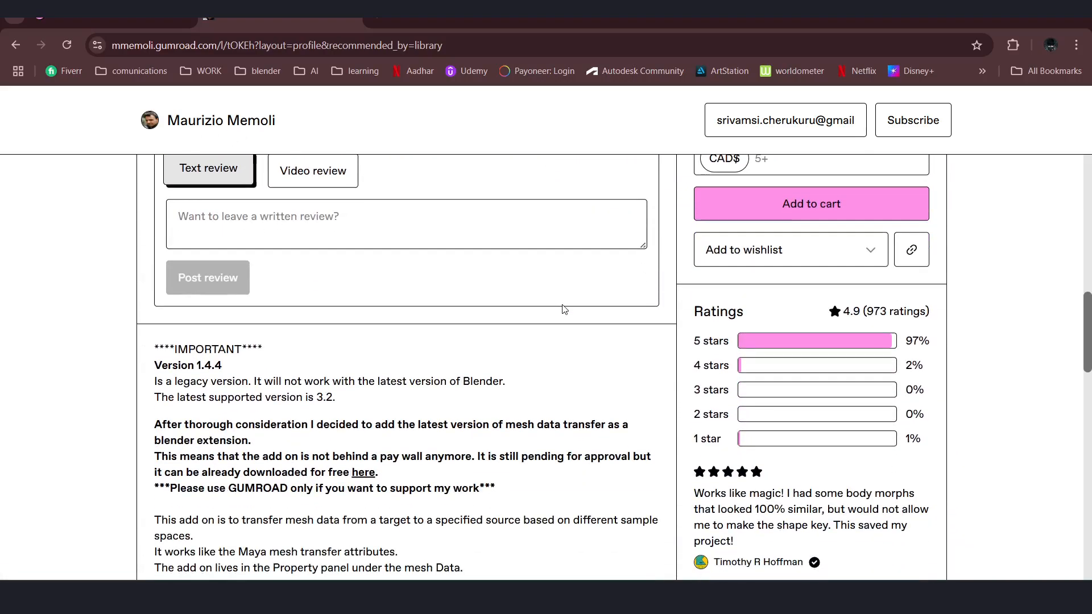
scroll("down", 3)
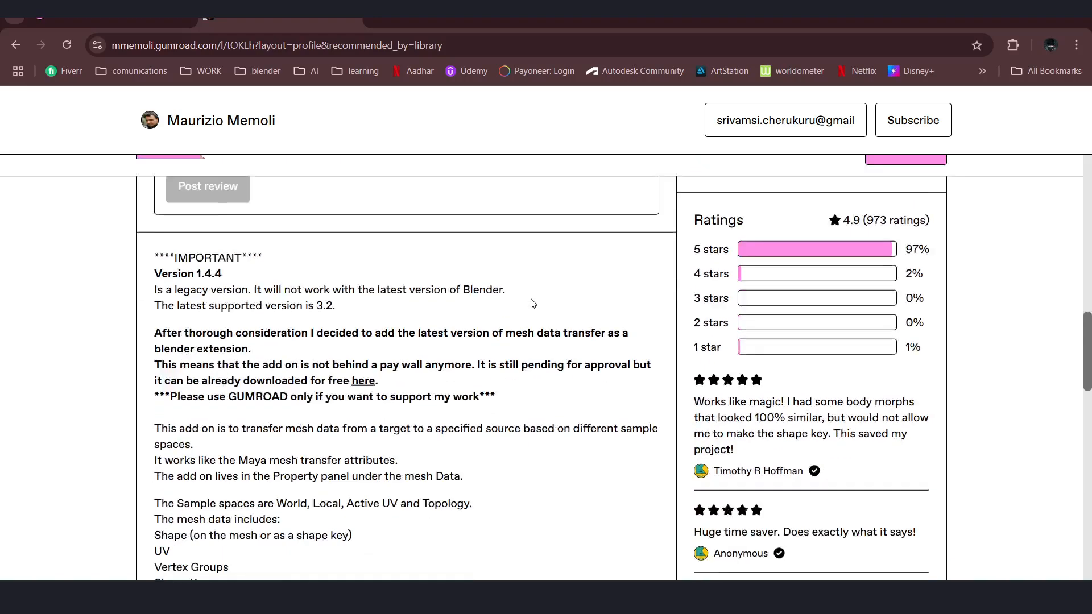
scroll("up", 3)
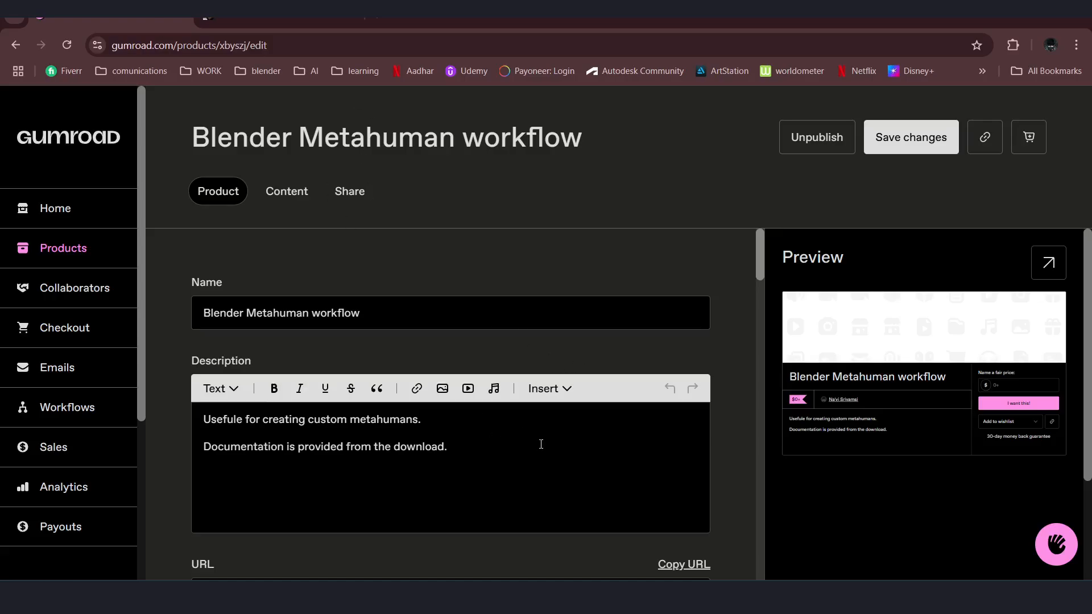
mouse_move(558, 446)
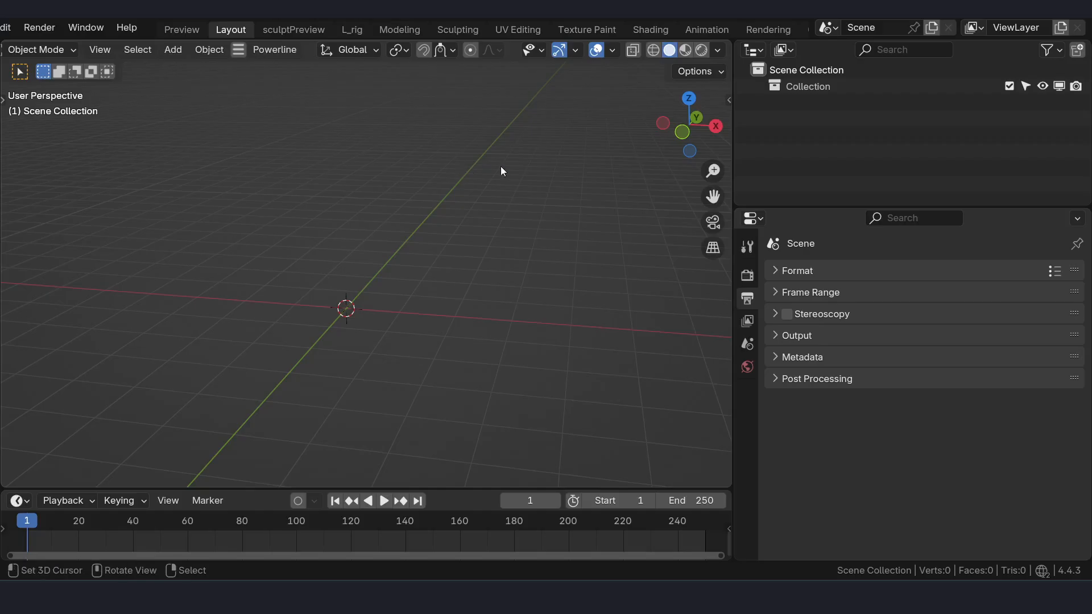
Load the CHAR_gollum rig file, version v11, through the Powerline file manager
left_click(274, 49)
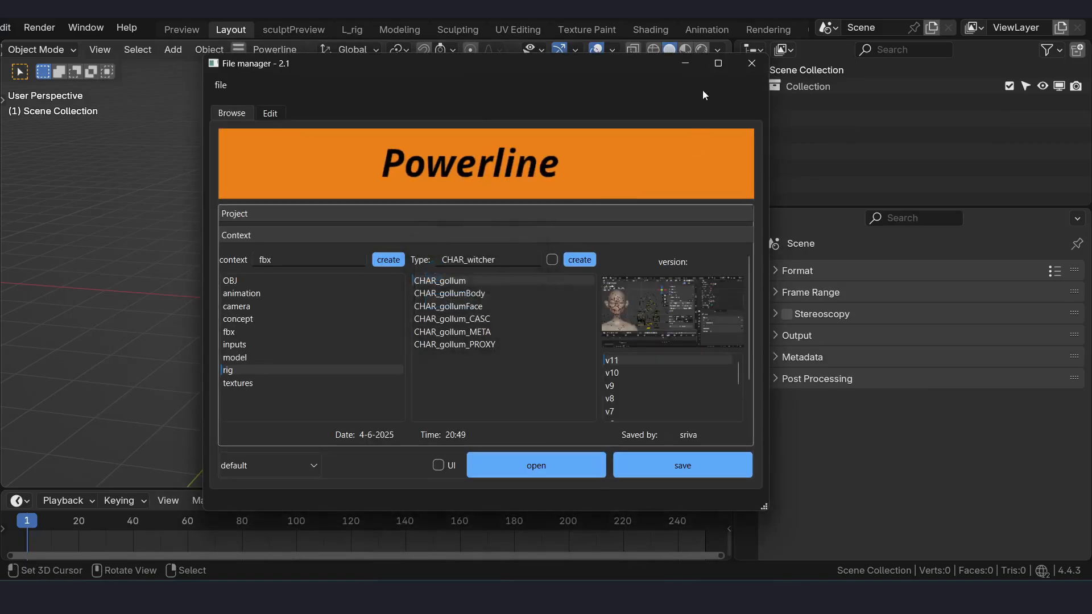
mouse_move(675, 144)
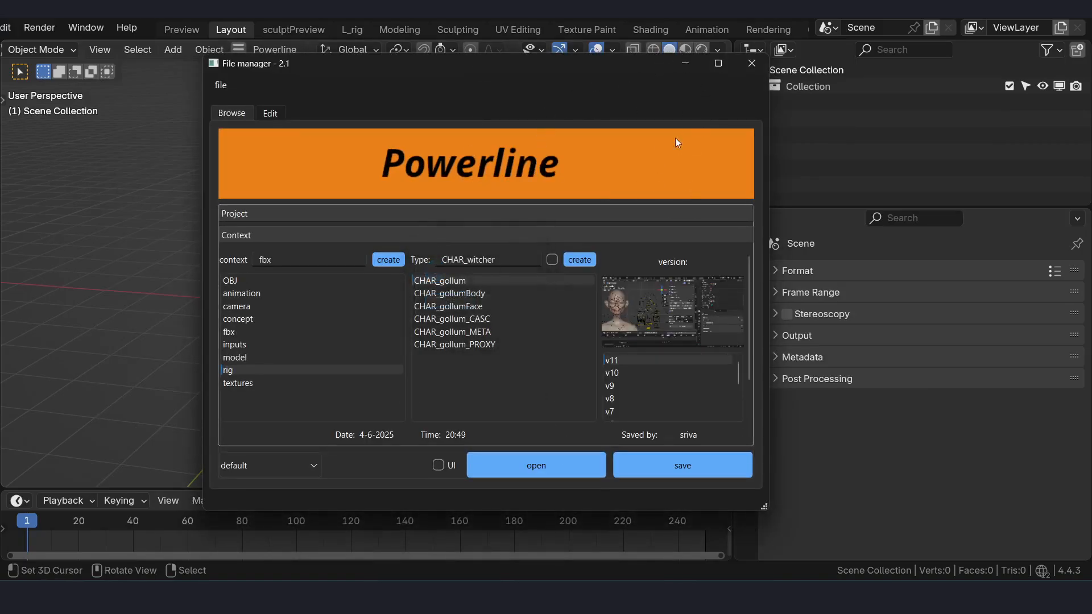
mouse_move(694, 118)
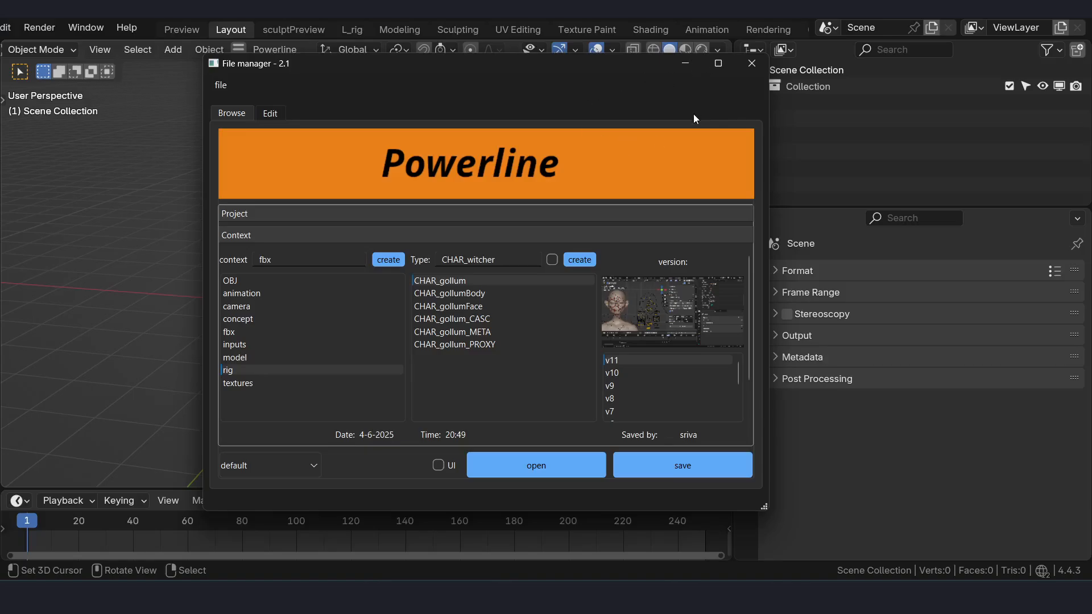
mouse_move(685, 68)
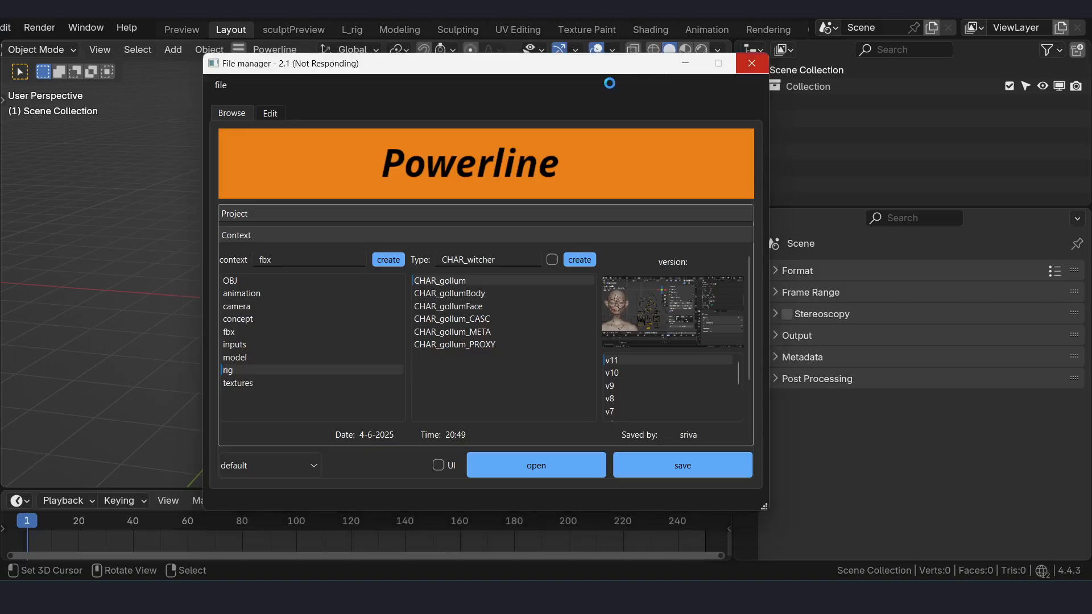
left_click(535, 465)
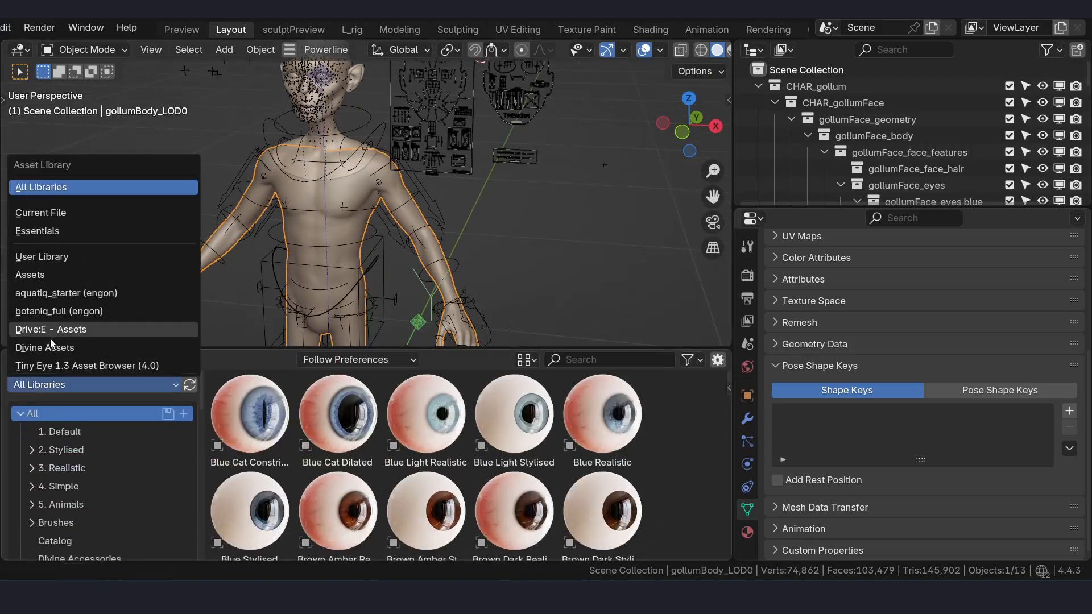
Bring Metahuman_Topology from the Drive:E - Assets library into the scene with cleared location
left_click(46, 347)
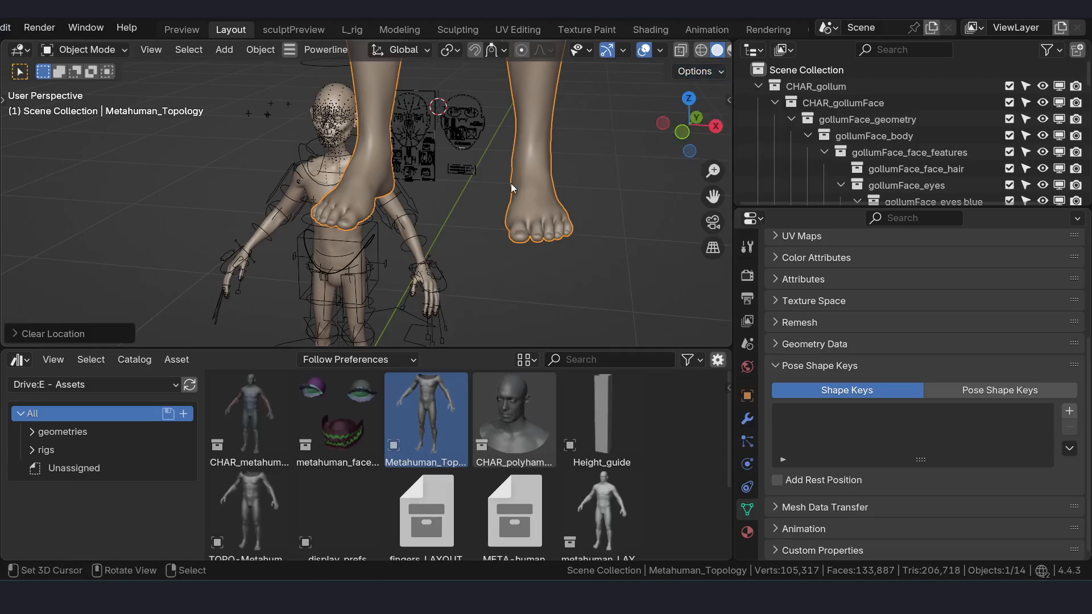
left_click(694, 70)
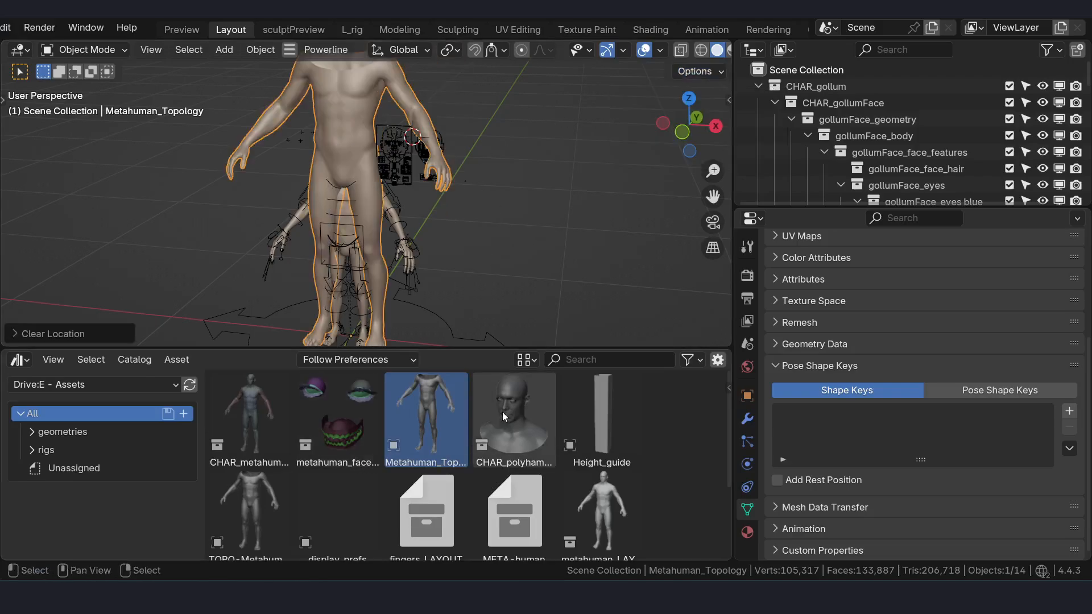
left_click(514, 414)
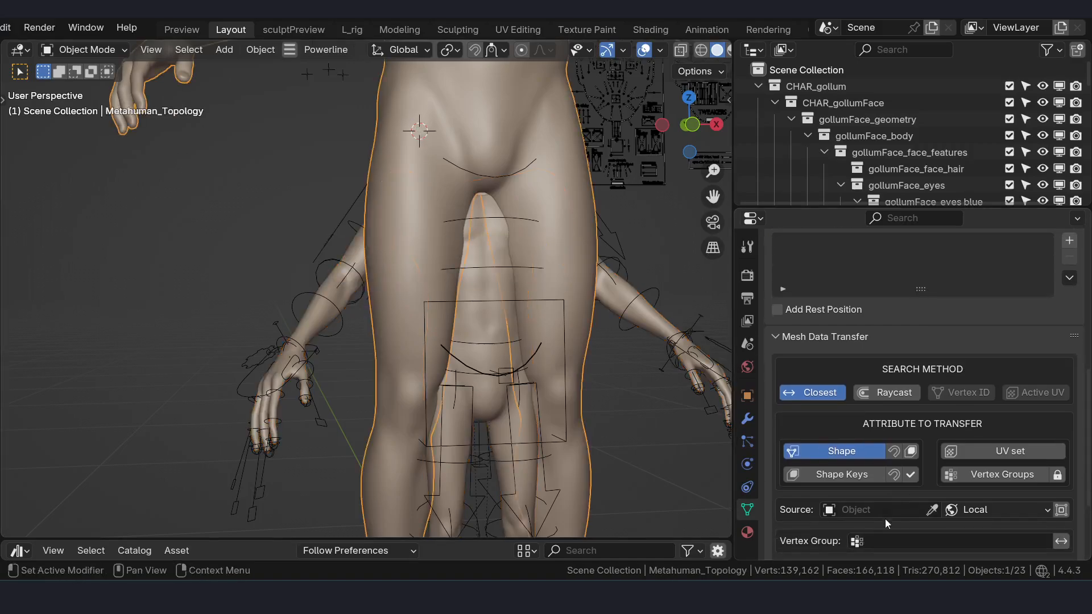
Transfer the shape from gollumBody_LOD0 onto Metahuman_Topology via Active UV
left_click(873, 509)
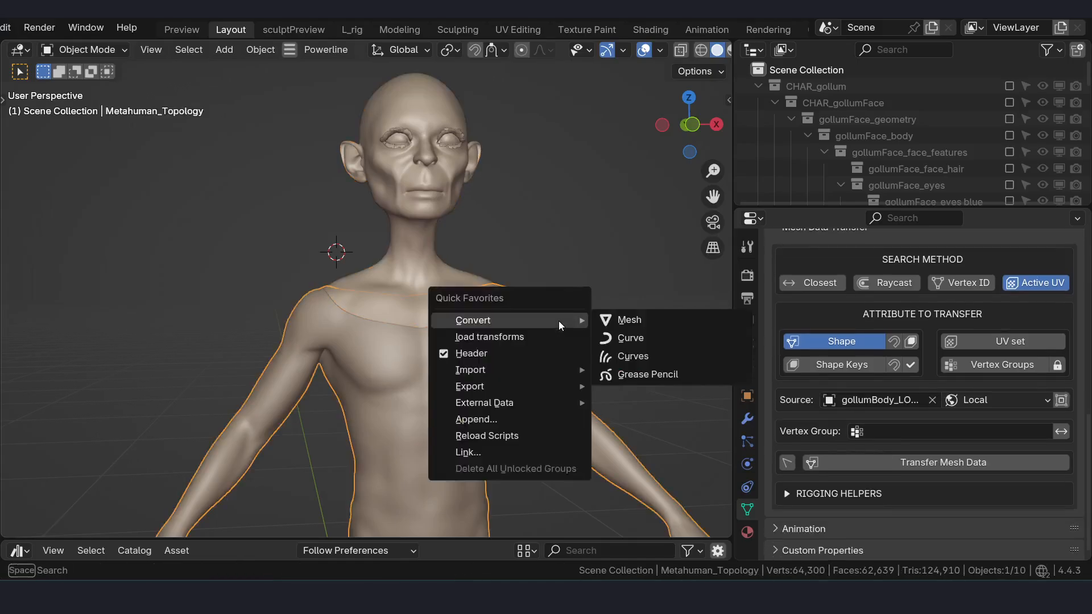
Export the selected body as CHAR_gollum_body.fbx next to the other Gollum FBX files
left_click(470, 386)
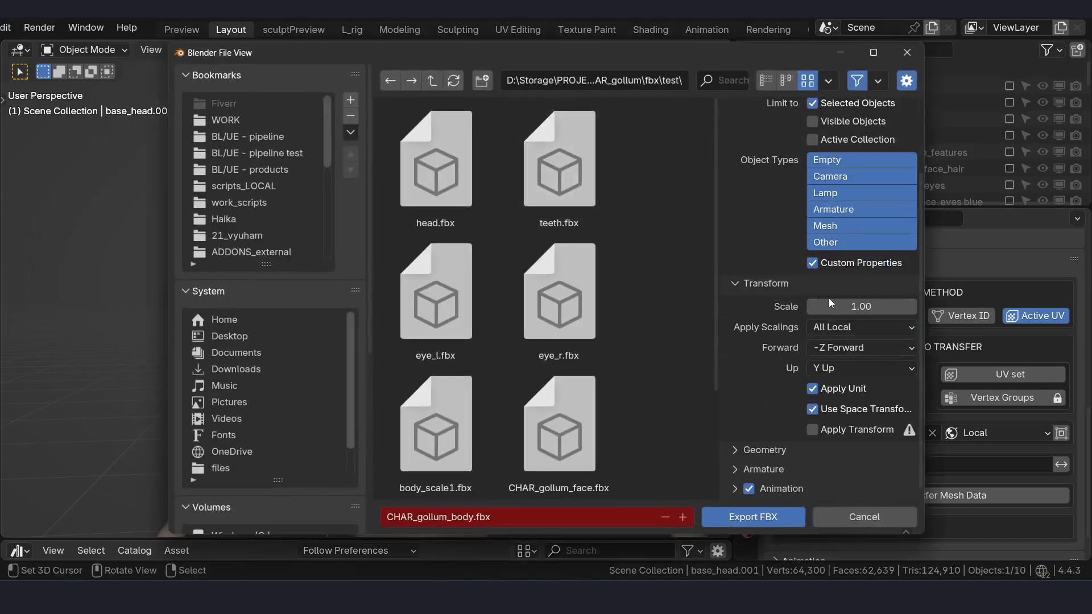
scroll("down", 3)
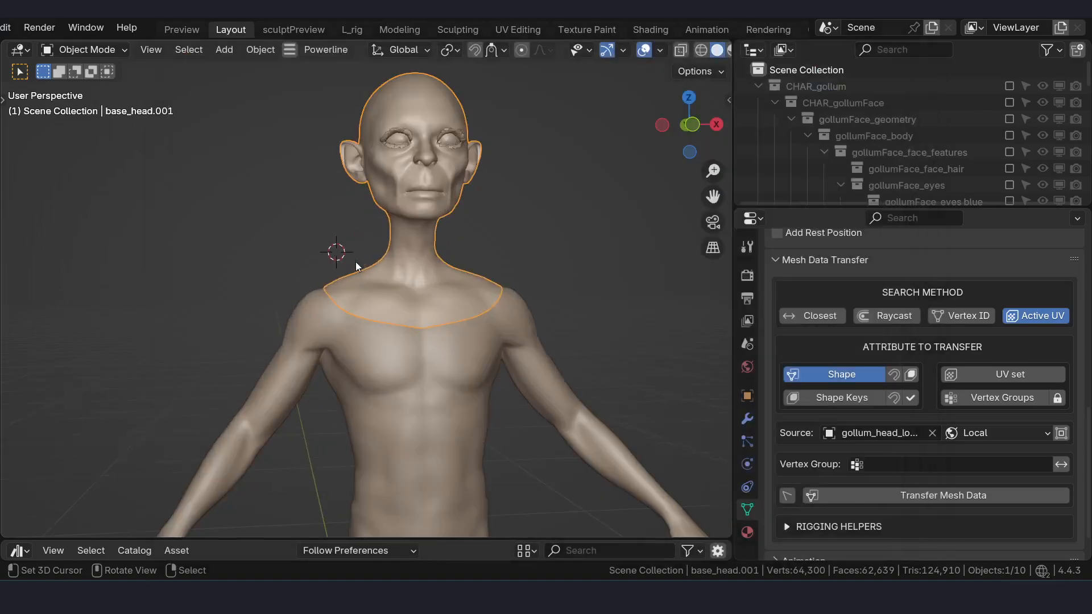
scroll("down", 3)
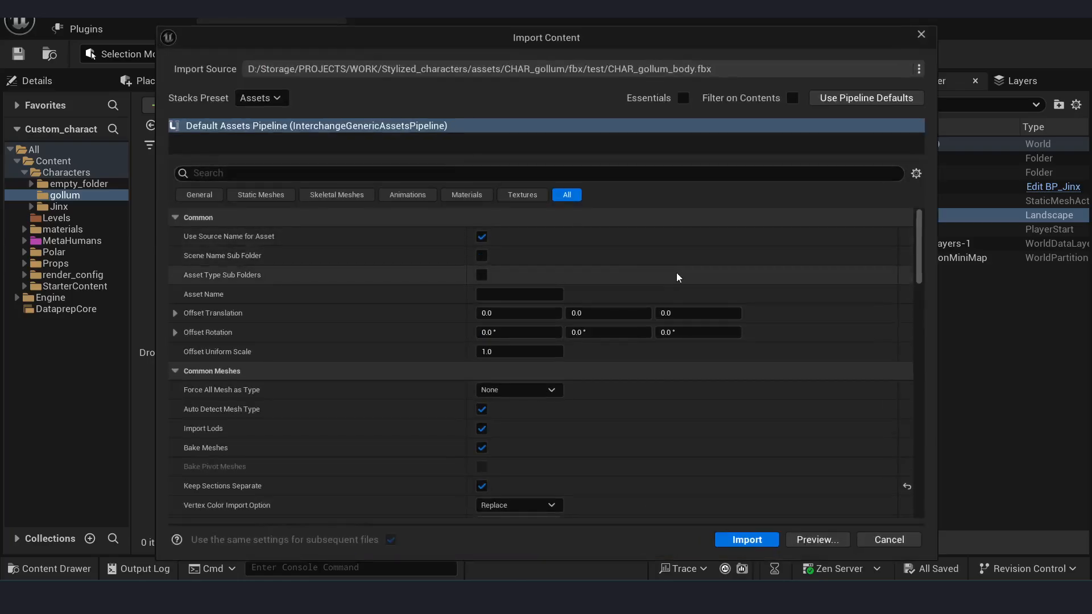
mouse_move(761, 548)
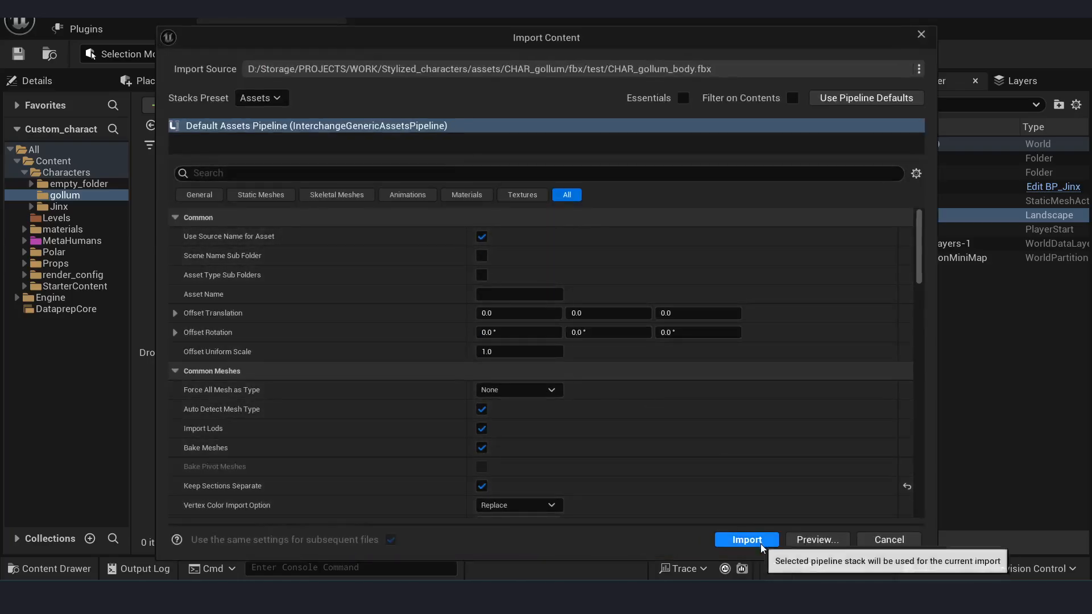
Import CHAR_gollum_body.fbx into the gollum folder with default pipeline settings
left_click(746, 539)
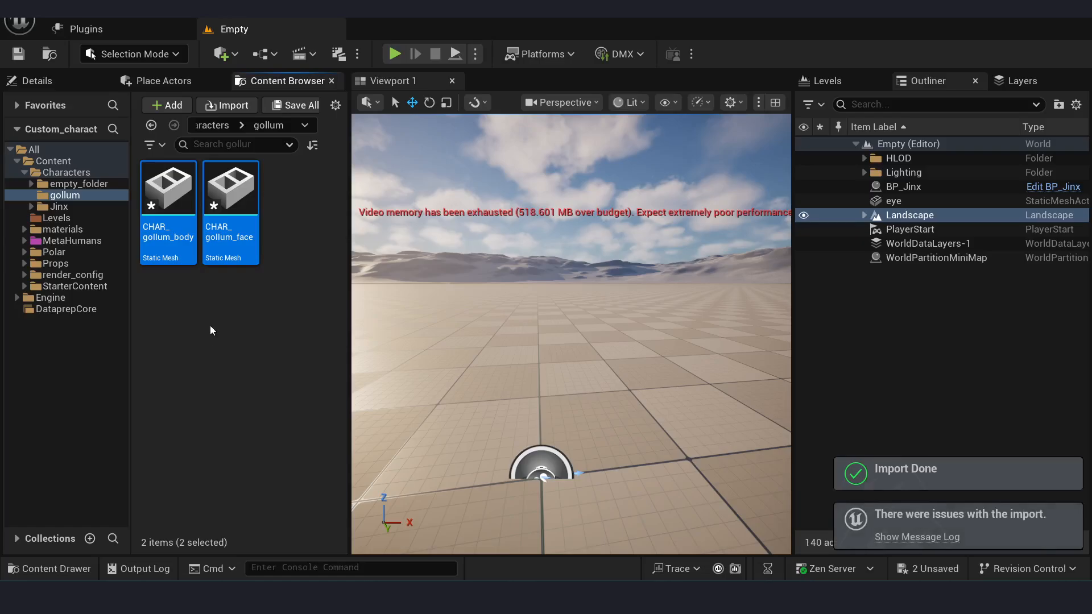
Create a MetaHuman Character asset in the gollum folder and open NewMetaHumanCharacter for editing
left_click(166, 104)
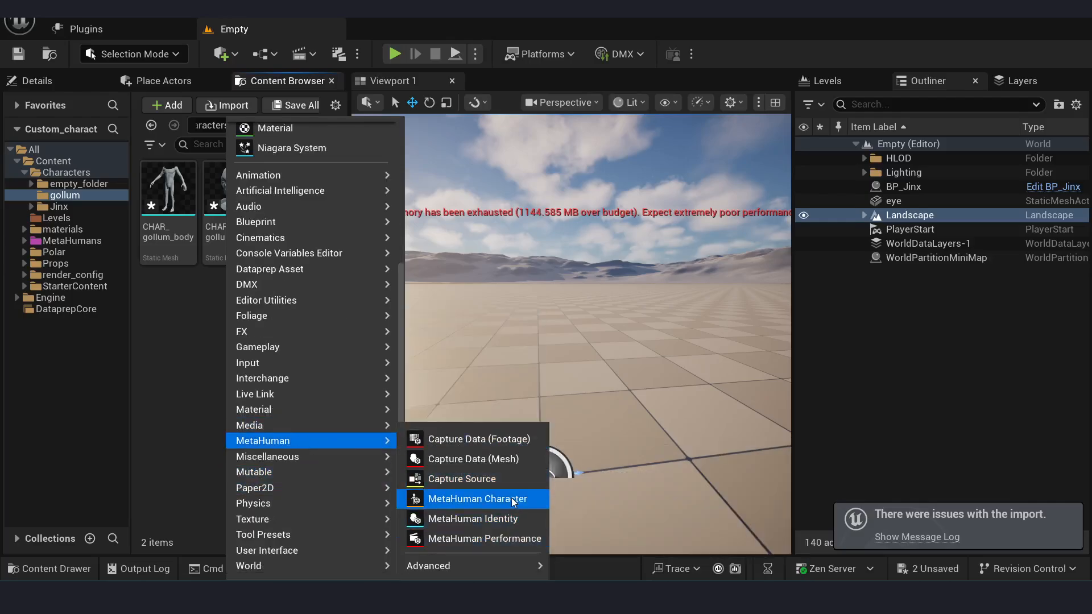
left_click(475, 498)
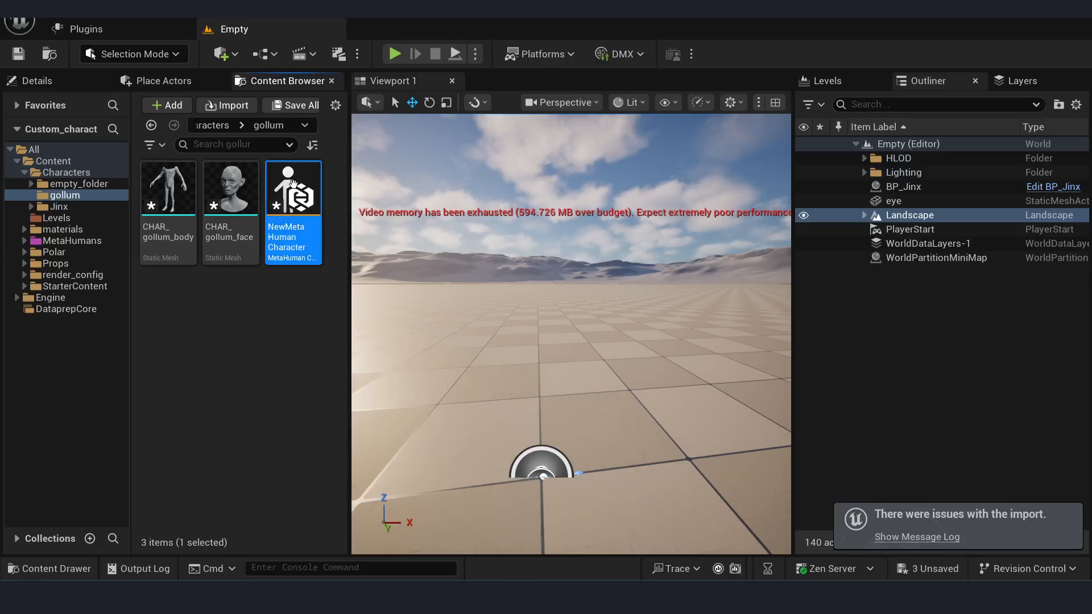
double_click(292, 187)
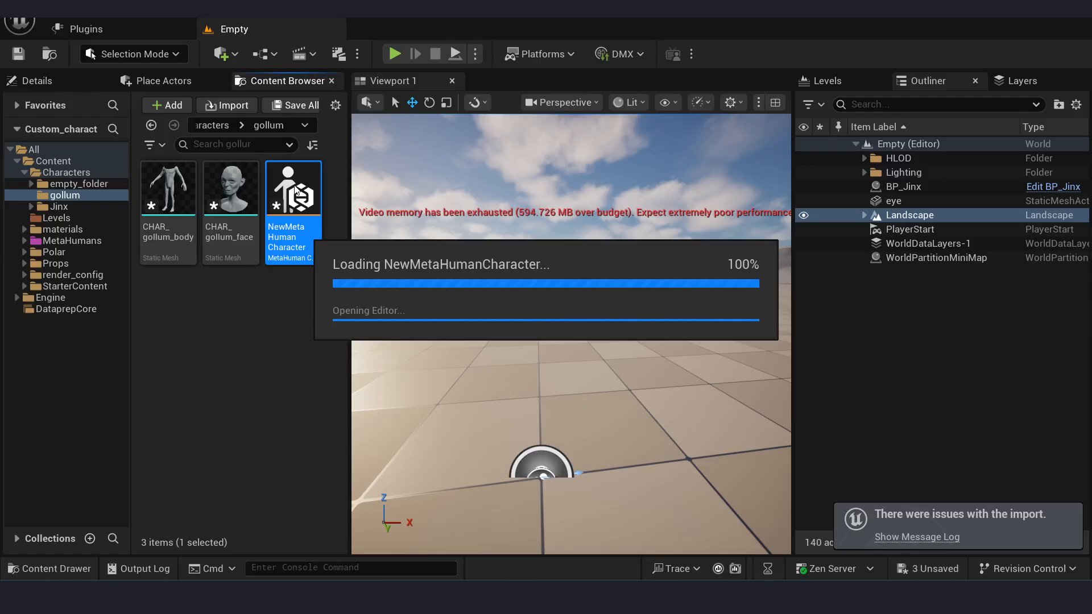
double_click(292, 187)
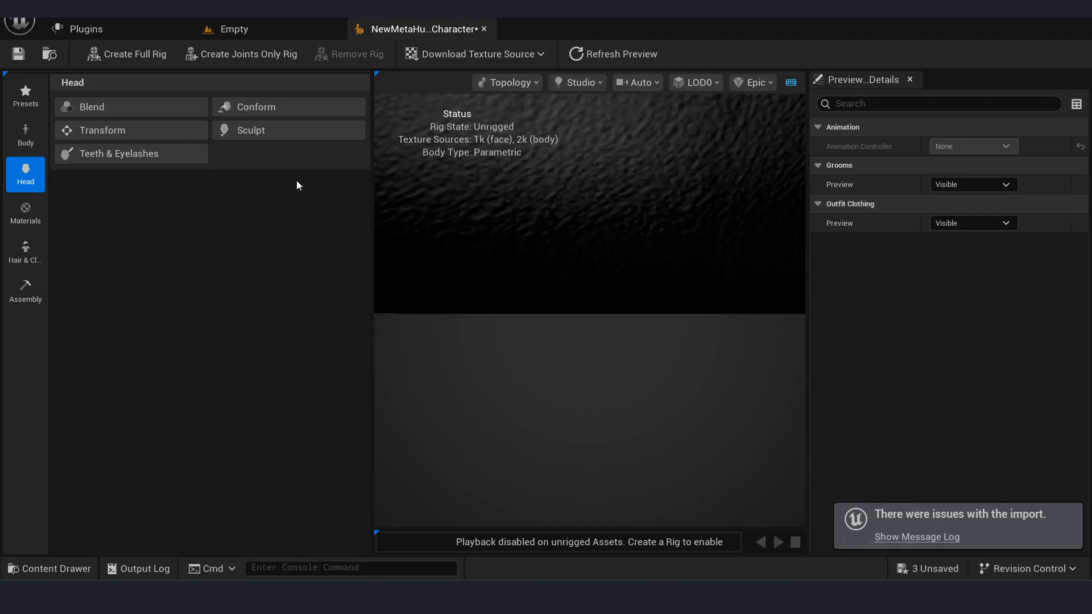
Set the body to conform From Template with Body Fit Options on Fit from Mesh Only
left_click(25, 135)
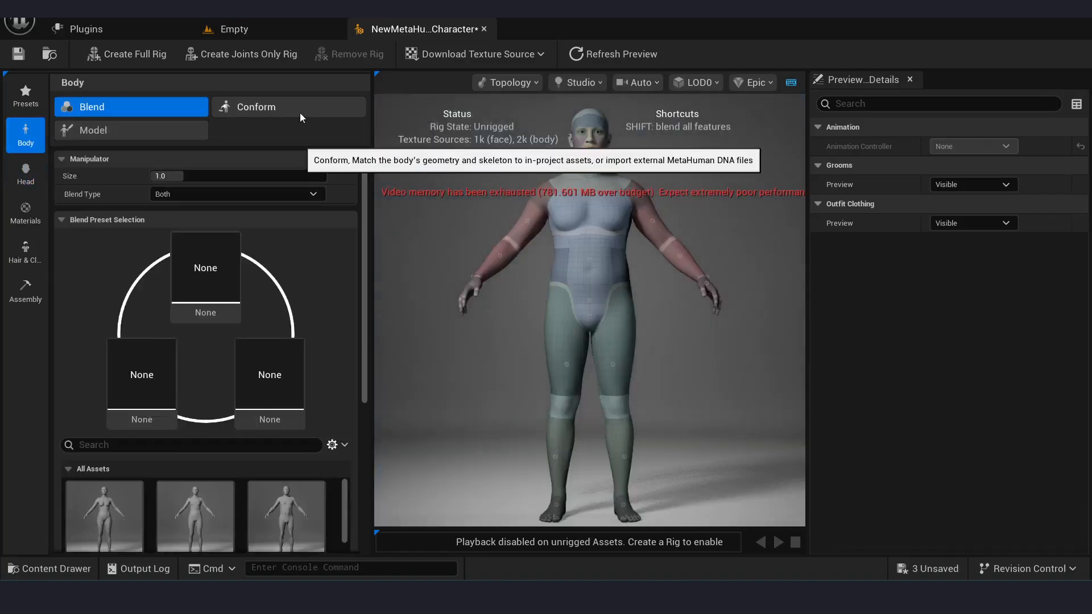
left_click(288, 107)
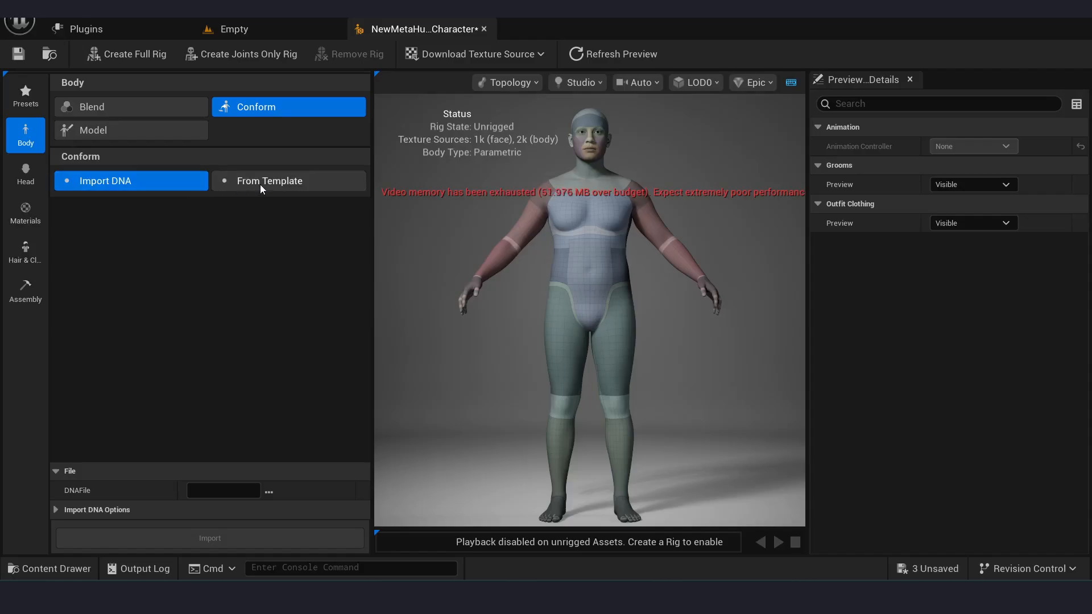
left_click(287, 181)
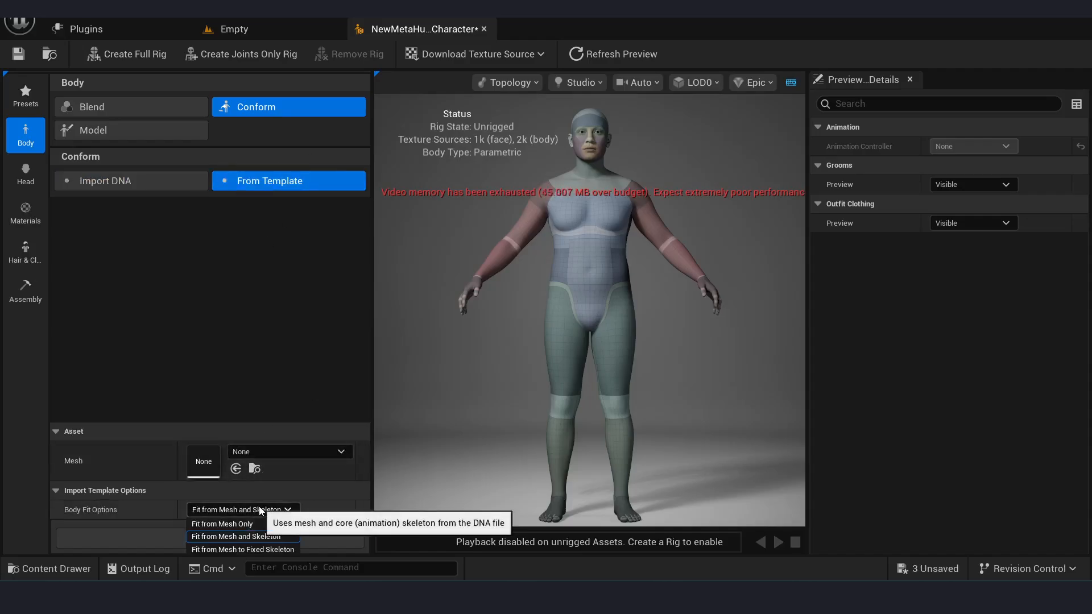
left_click(223, 523)
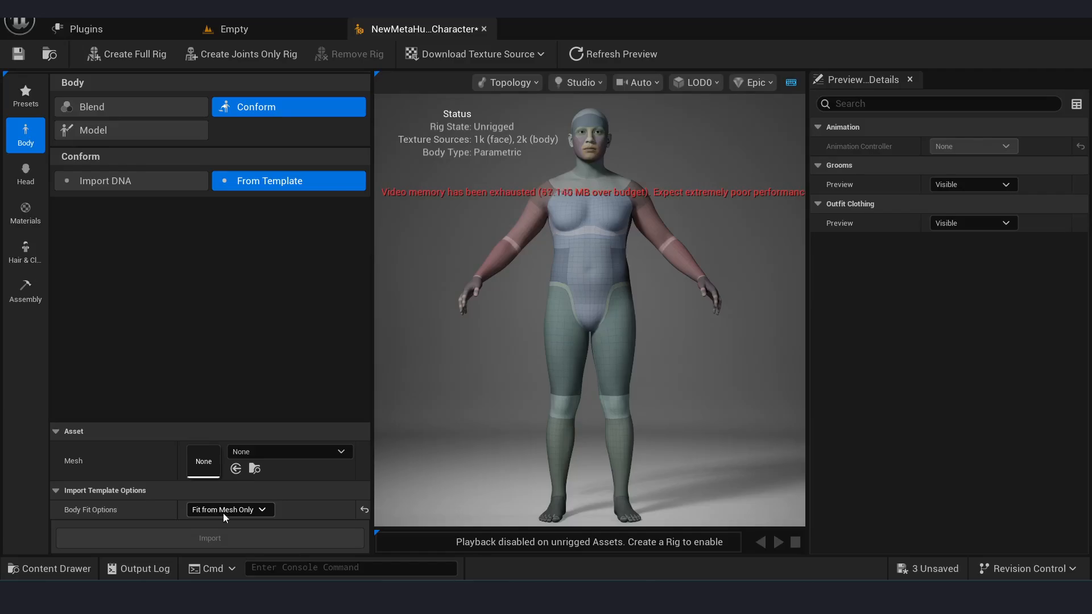
Choose CHAR_gollum_body as the template mesh and import it to conform the body
left_click(289, 452)
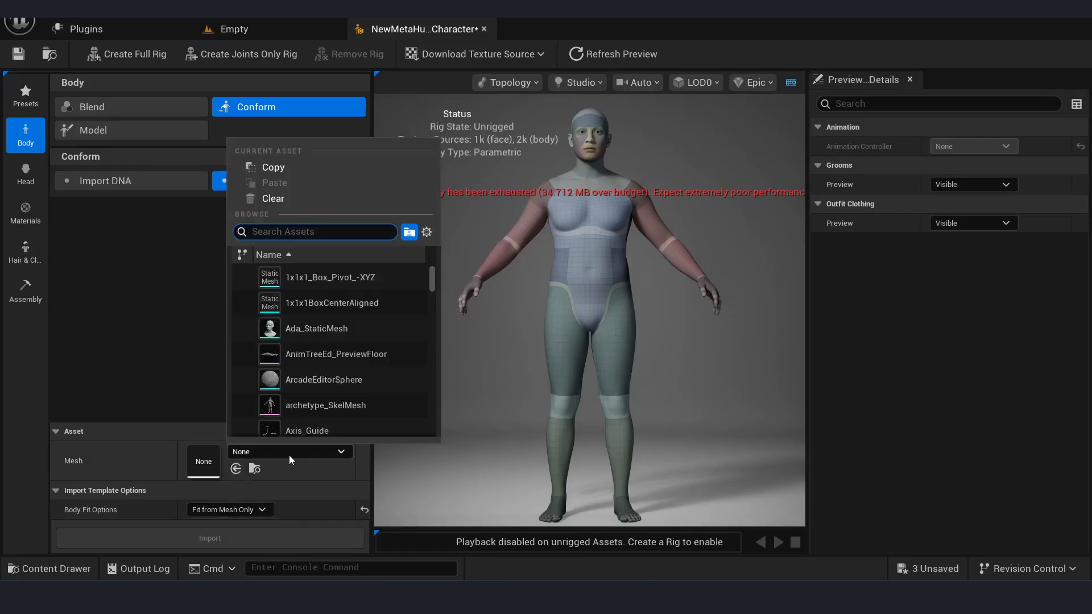
type("char_")
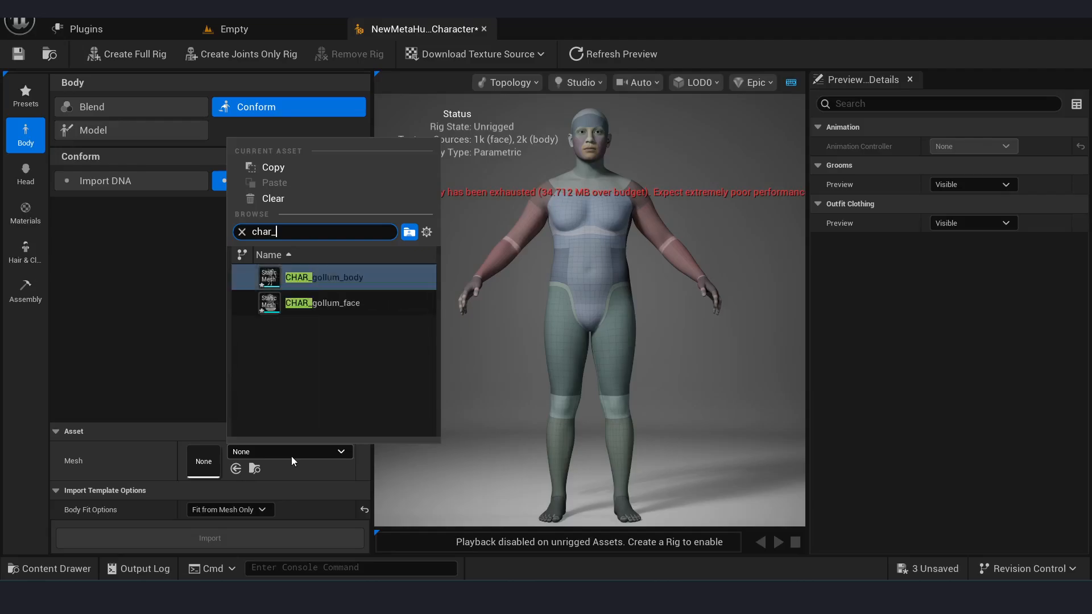
left_click(322, 277)
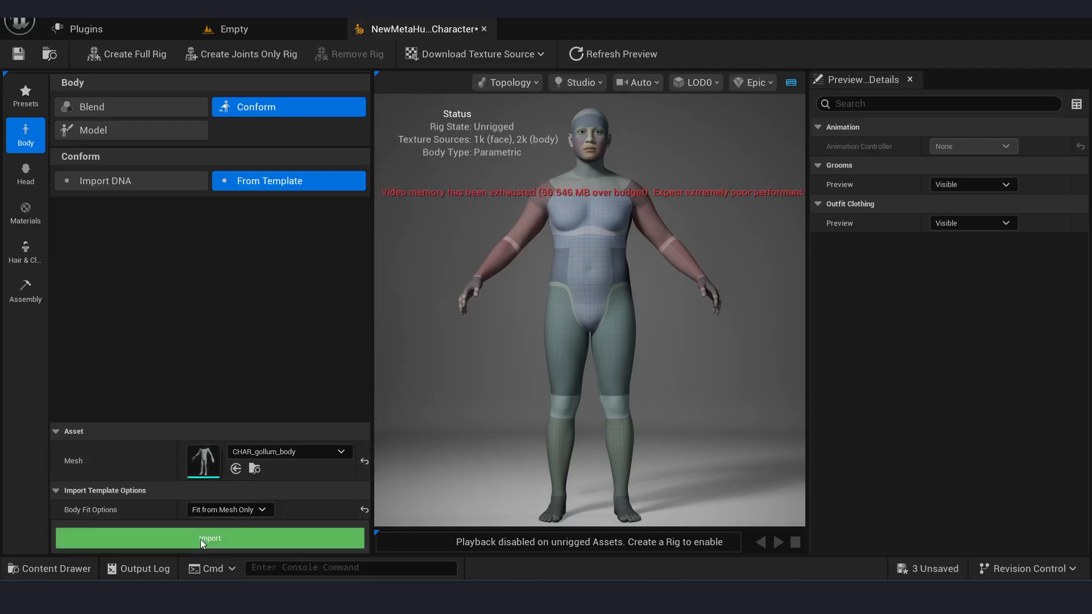
left_click(209, 537)
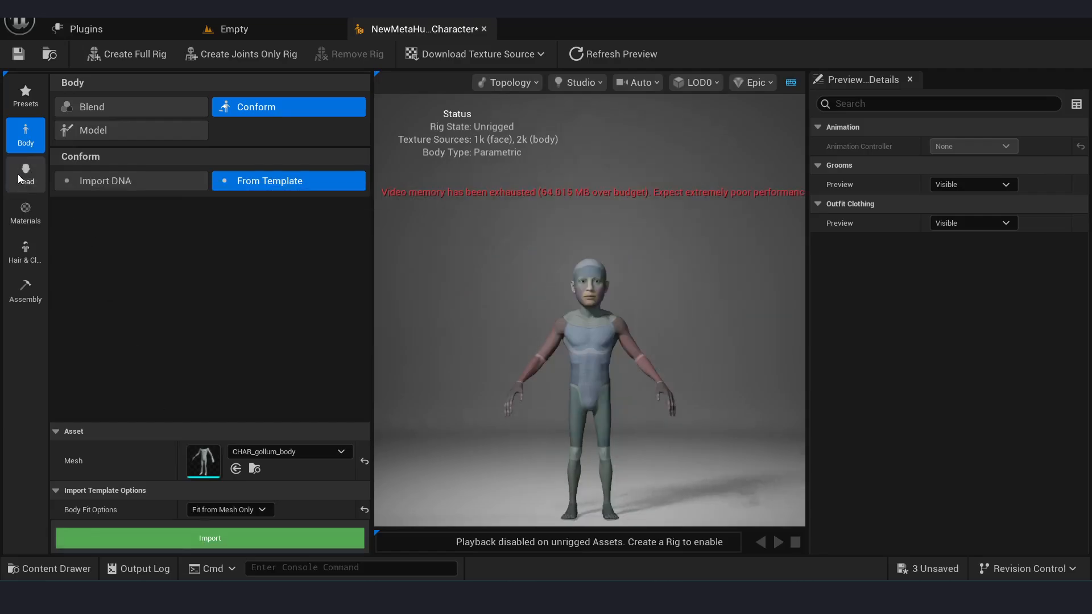
Set the head to conform From Template and bring up its template mesh asset list
left_click(25, 173)
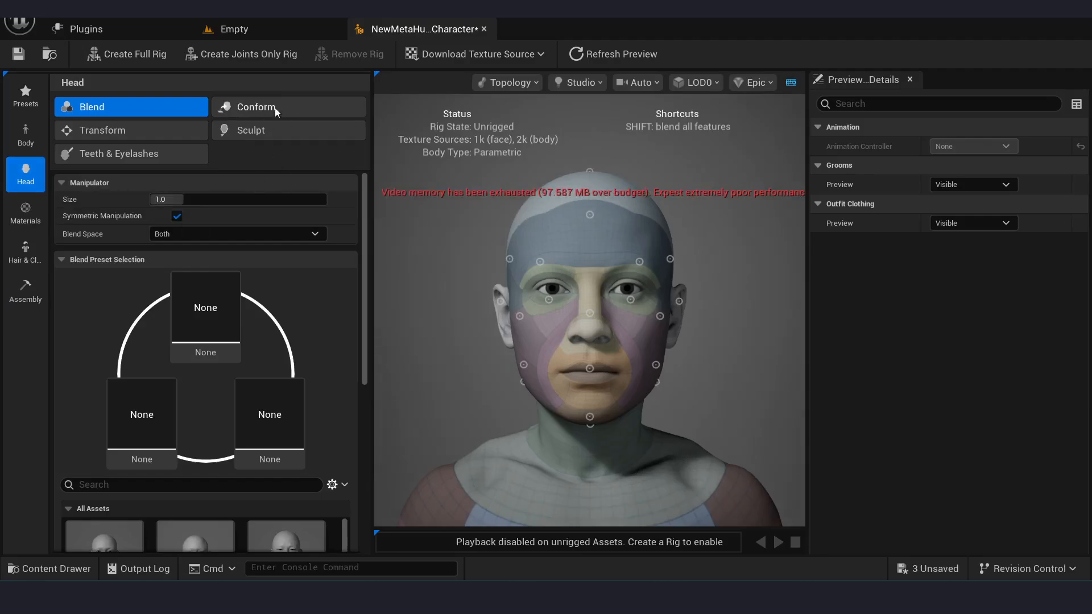
left_click(254, 106)
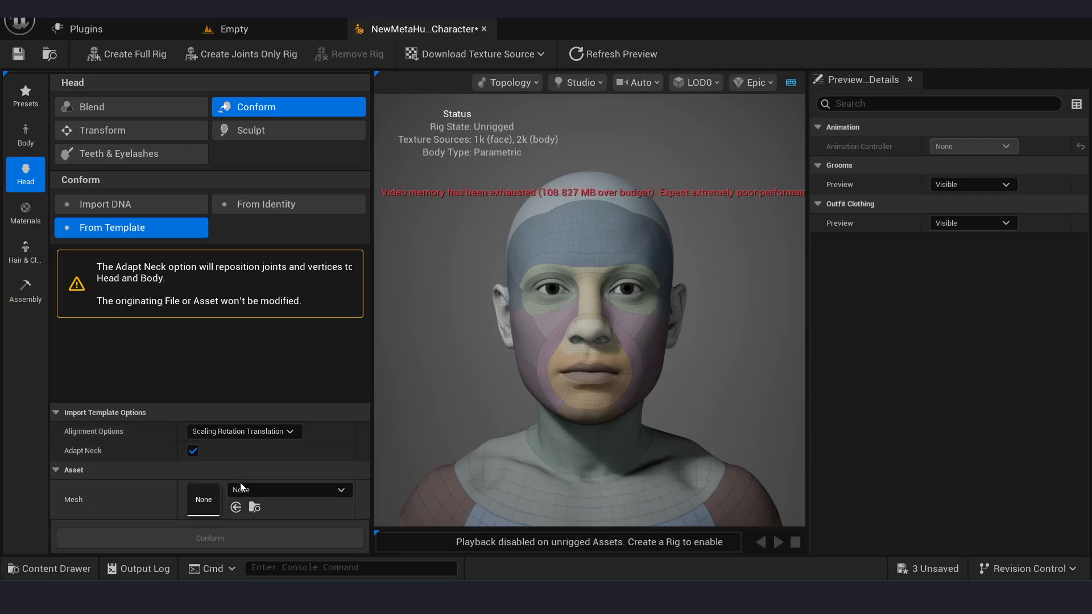
left_click(193, 450)
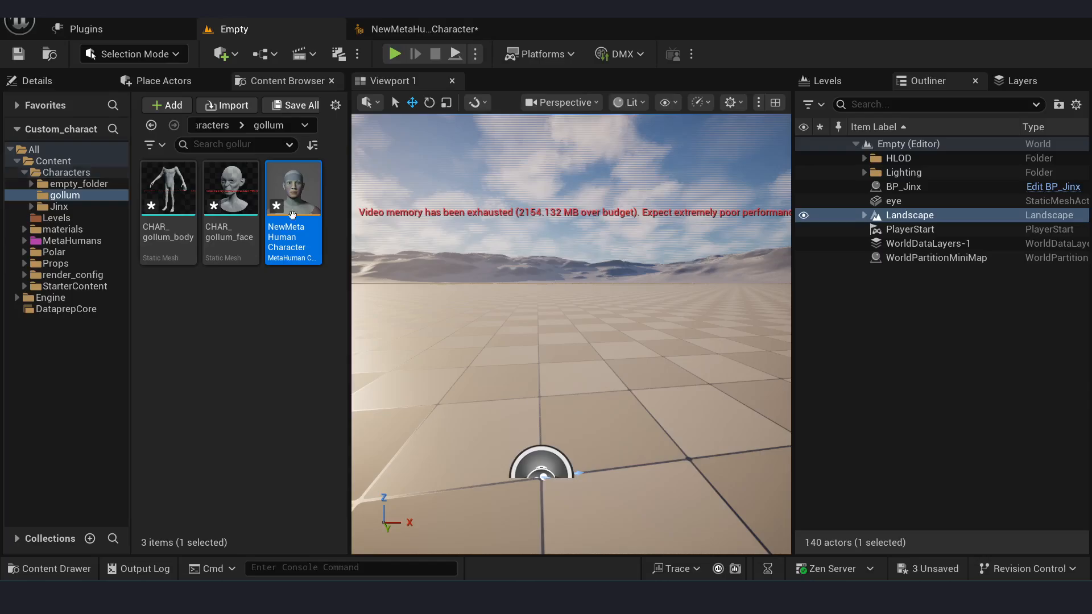
Inspect the head conformed to CHAR_gollum_face, then return to the level with the Characters folder
left_click(151, 125)
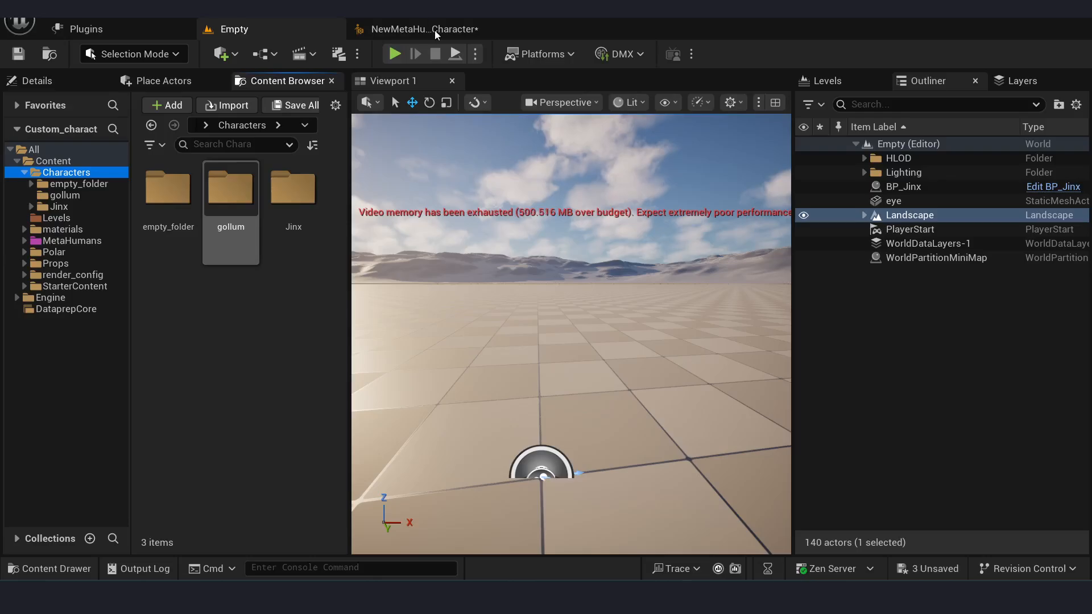
left_click(417, 28)
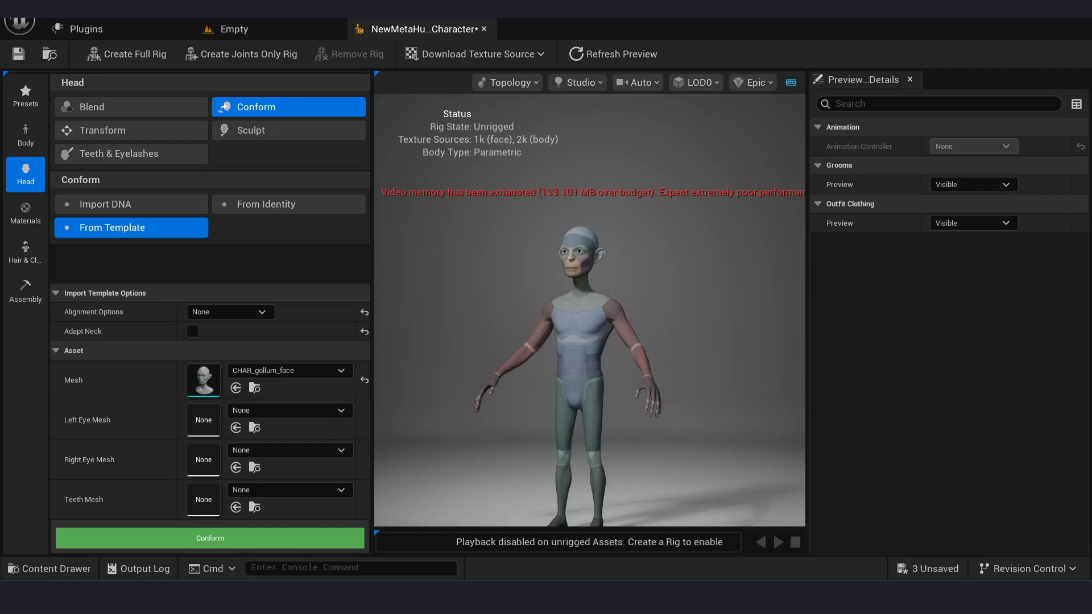
mouse_move(241, 29)
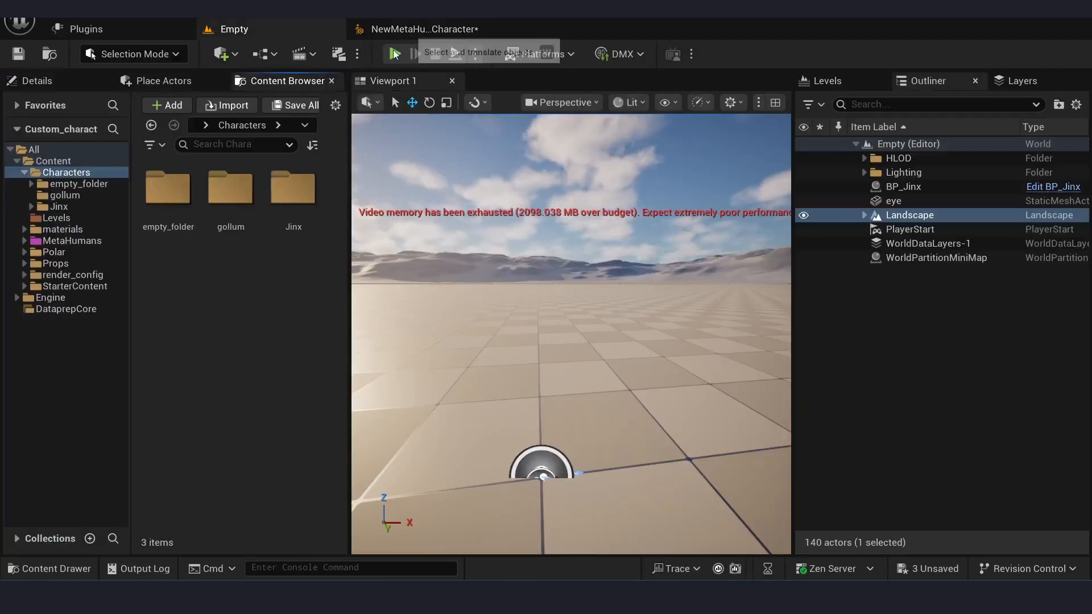
left_click(230, 186)
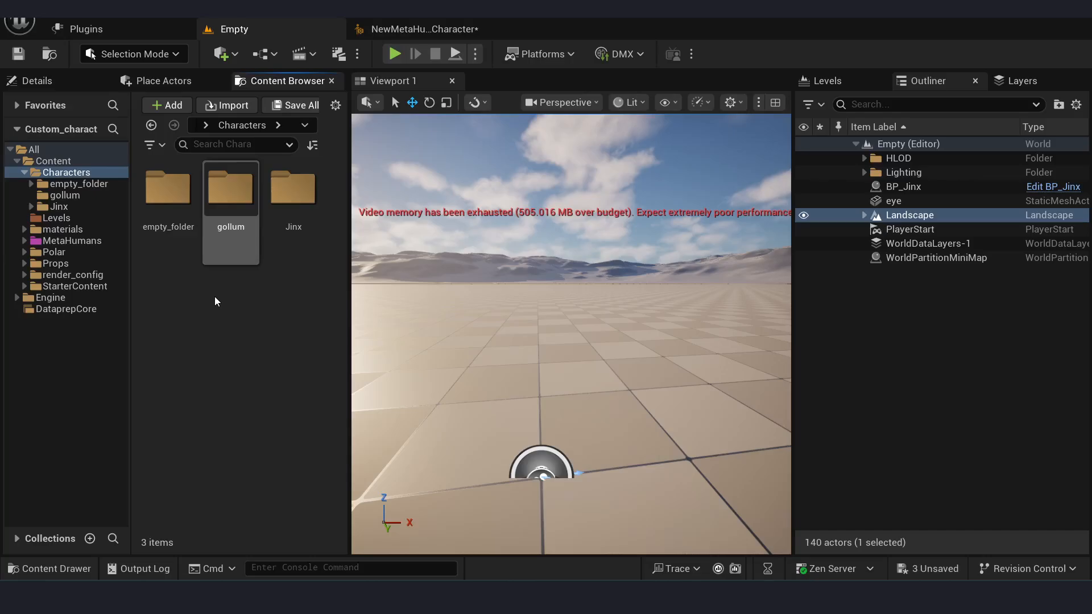